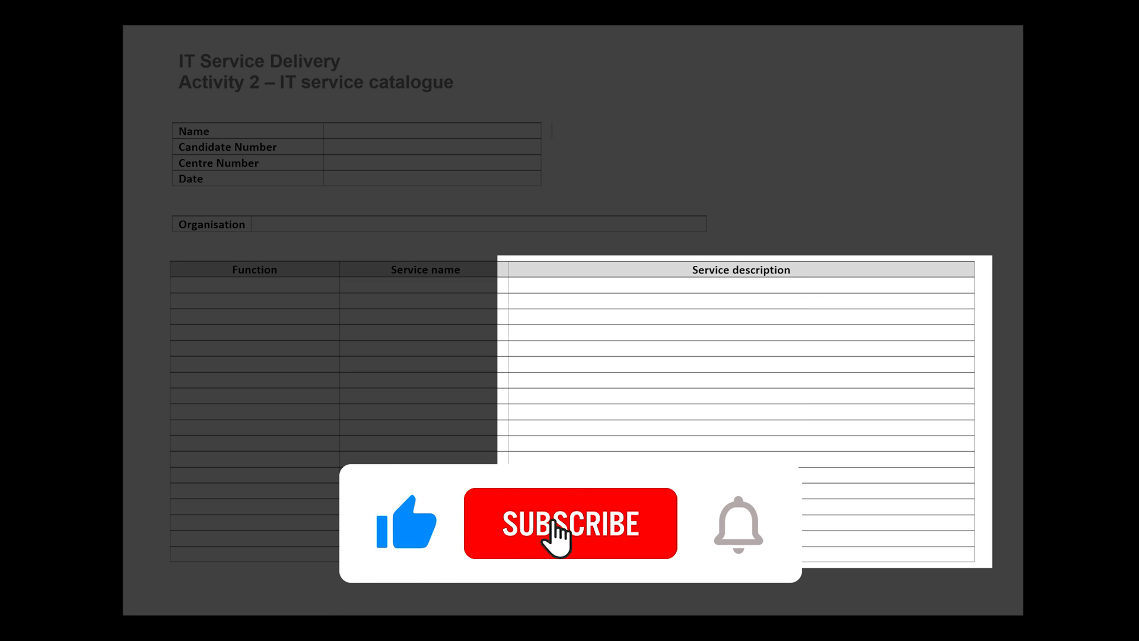
Step: Show the Activity 2 marking grid slide with the Band 2 column (4–6 marks) emphasised
{"action": "left_click", "coordinate": [571, 523]}
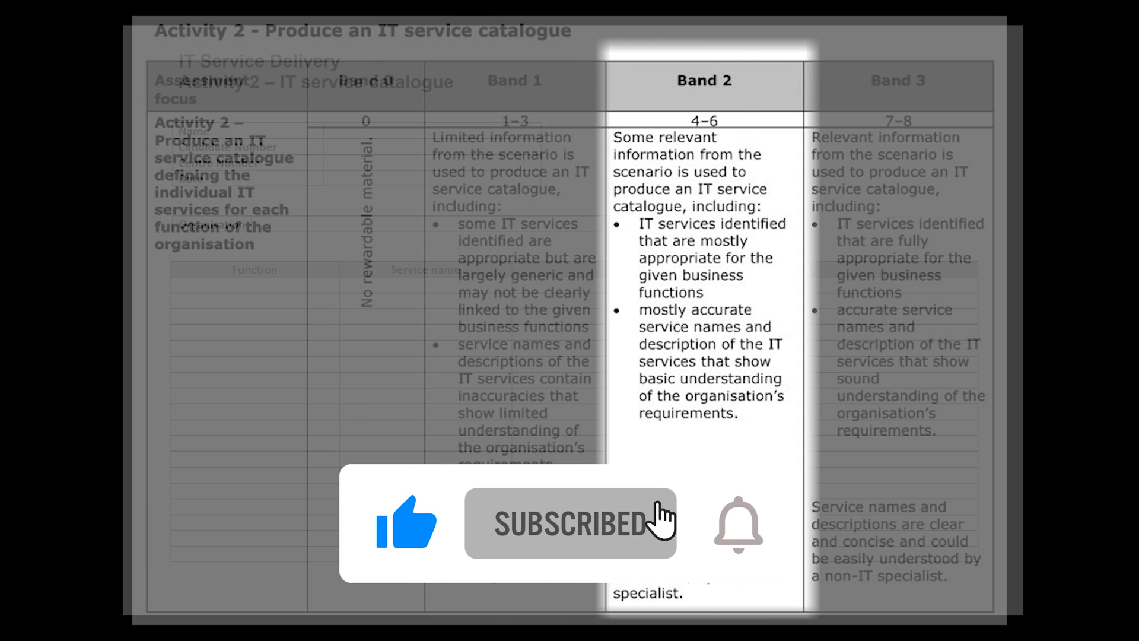
{"action": "left_click", "coordinate": [737, 523]}
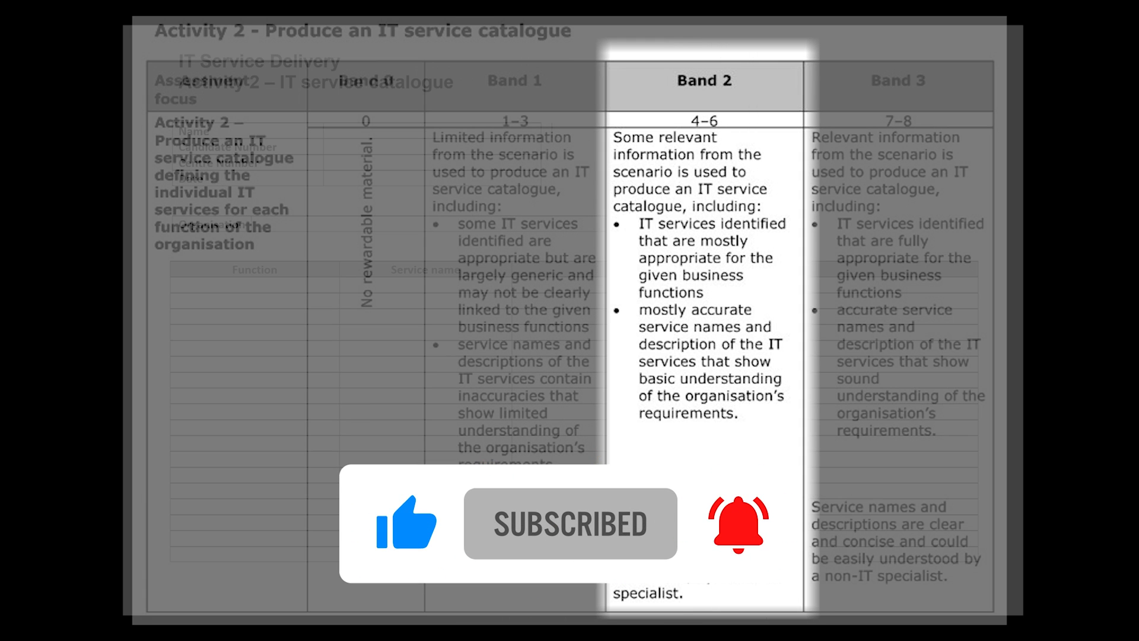